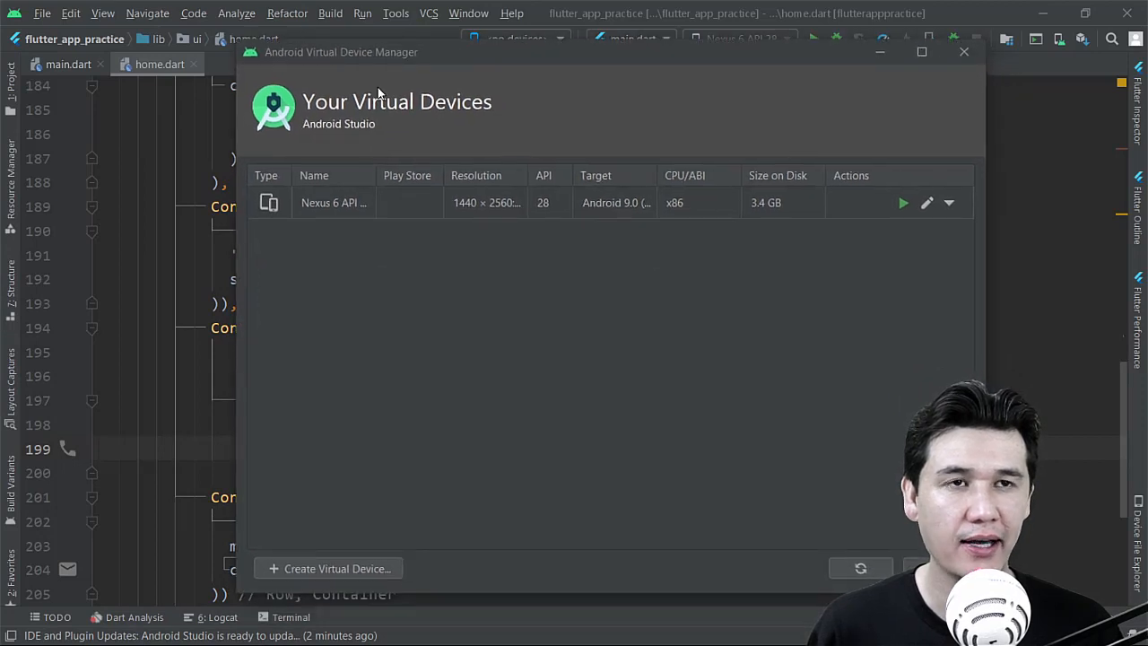
mouse_move(492, 234)
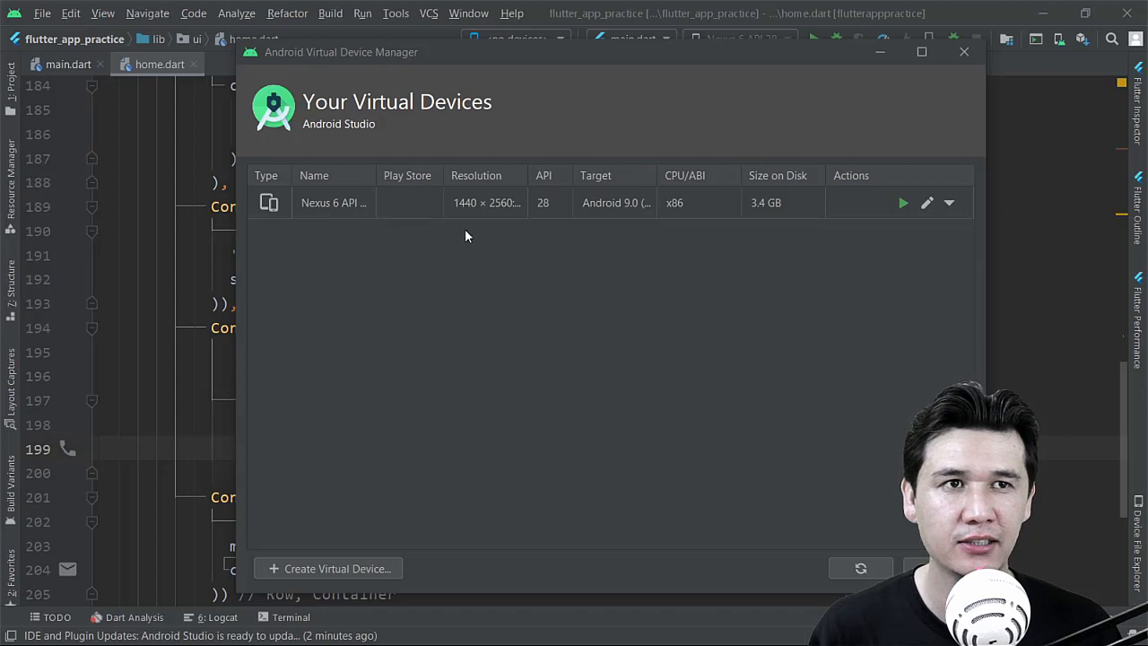
mouse_move(929, 205)
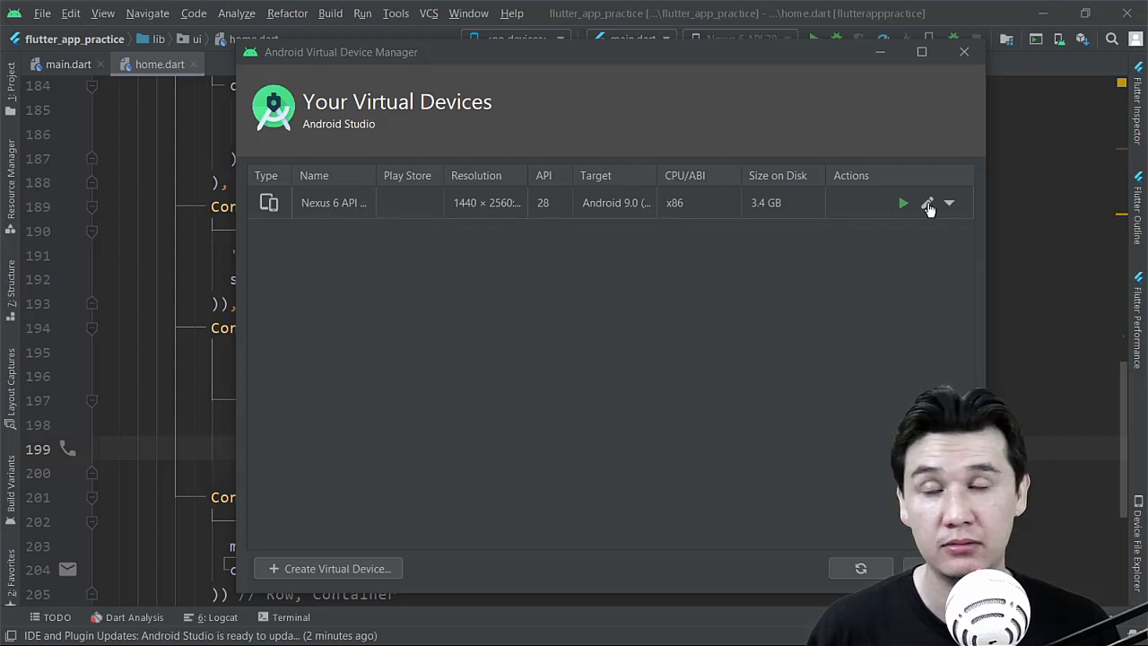
mouse_move(929, 202)
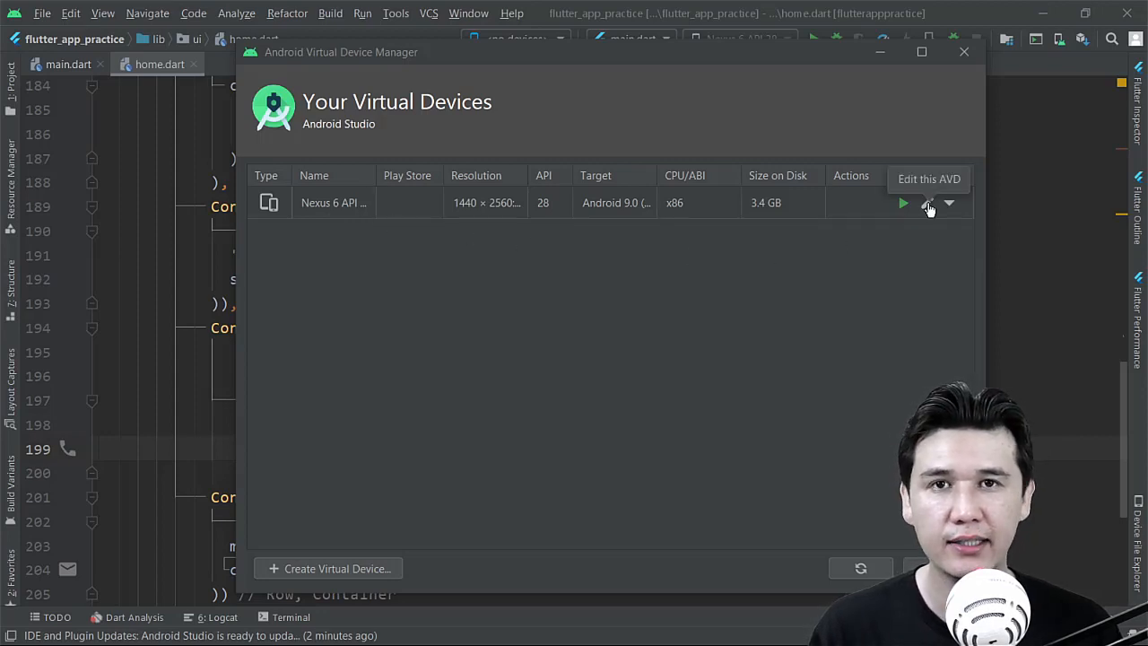
- Enter the Nexus 6 API 28 device's Verify Configuration page via Edit this AVD
left_click(928, 202)
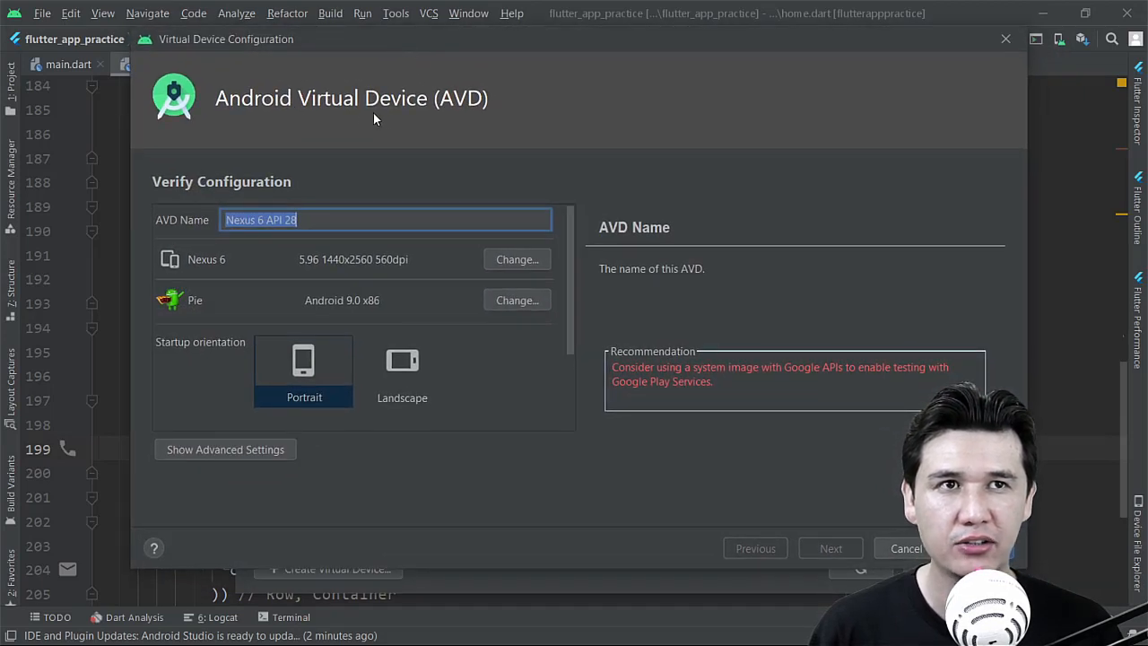
mouse_move(430, 119)
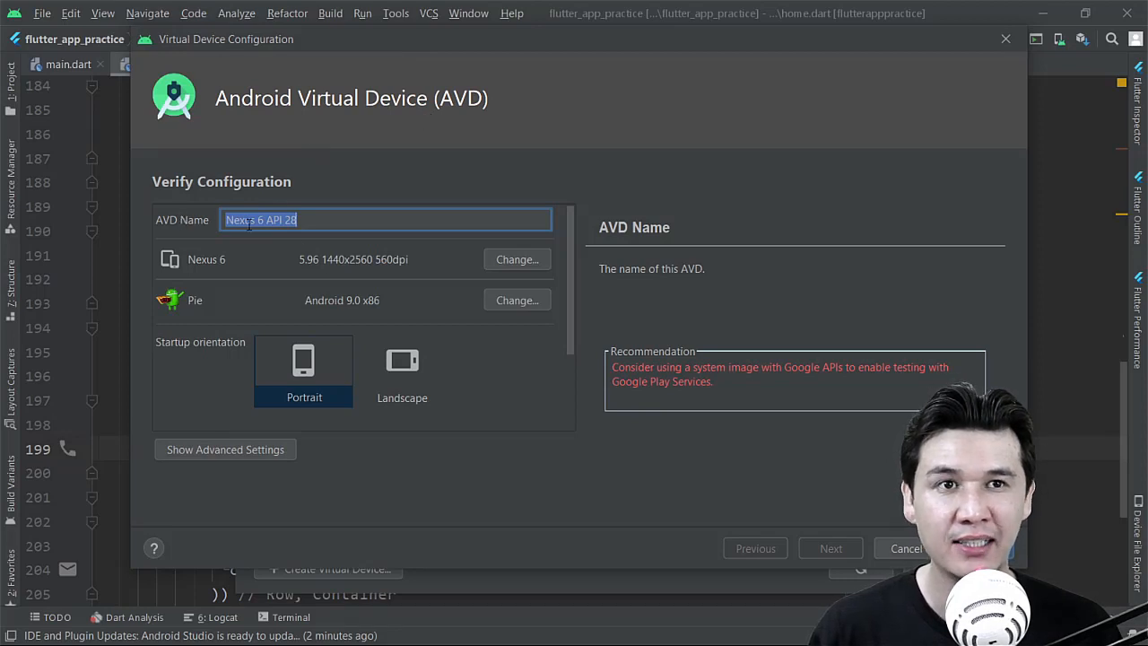
left_click(375, 219)
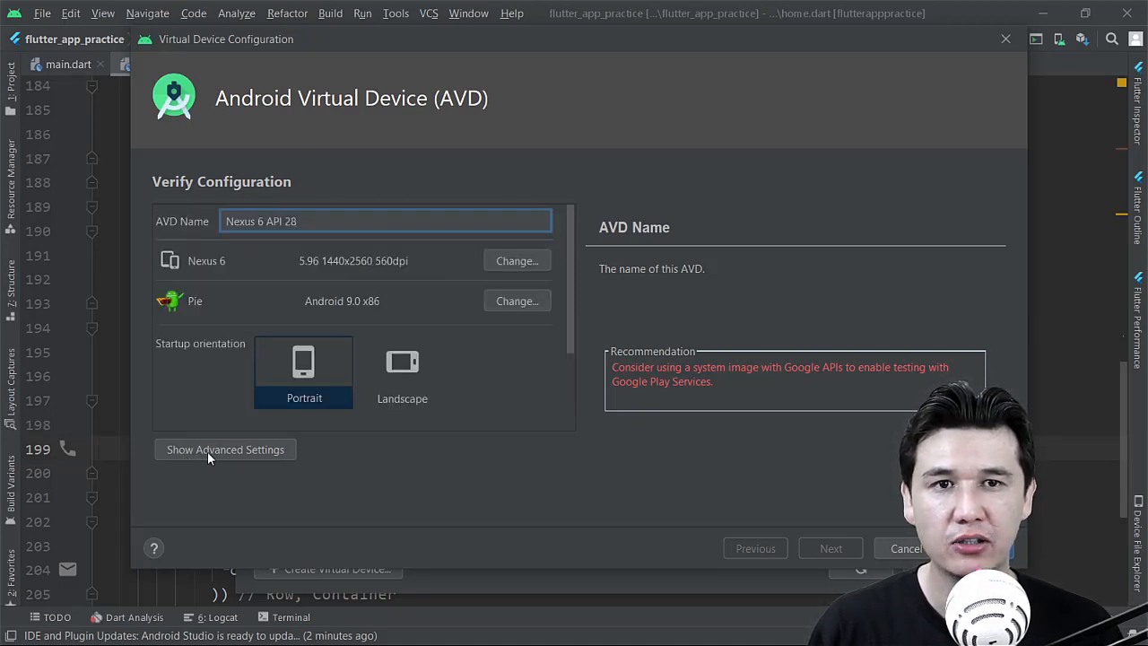
- Show Advanced Settings and bring the Memory and Storage fields (1536 MB RAM) into view
left_click(225, 448)
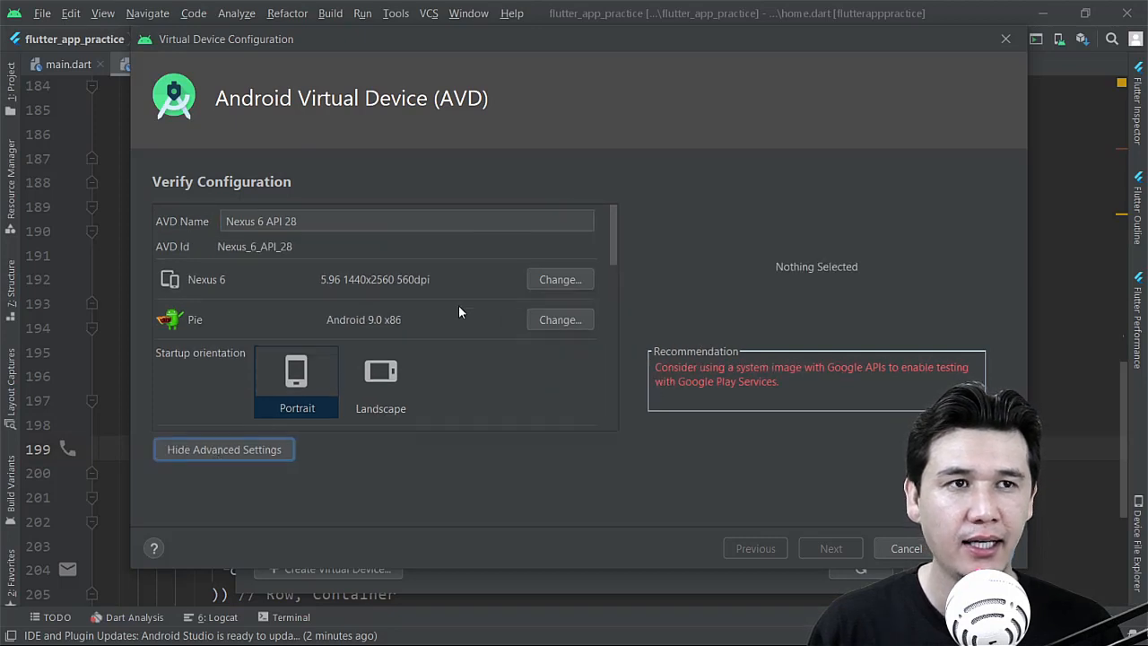
scroll("down", 3)
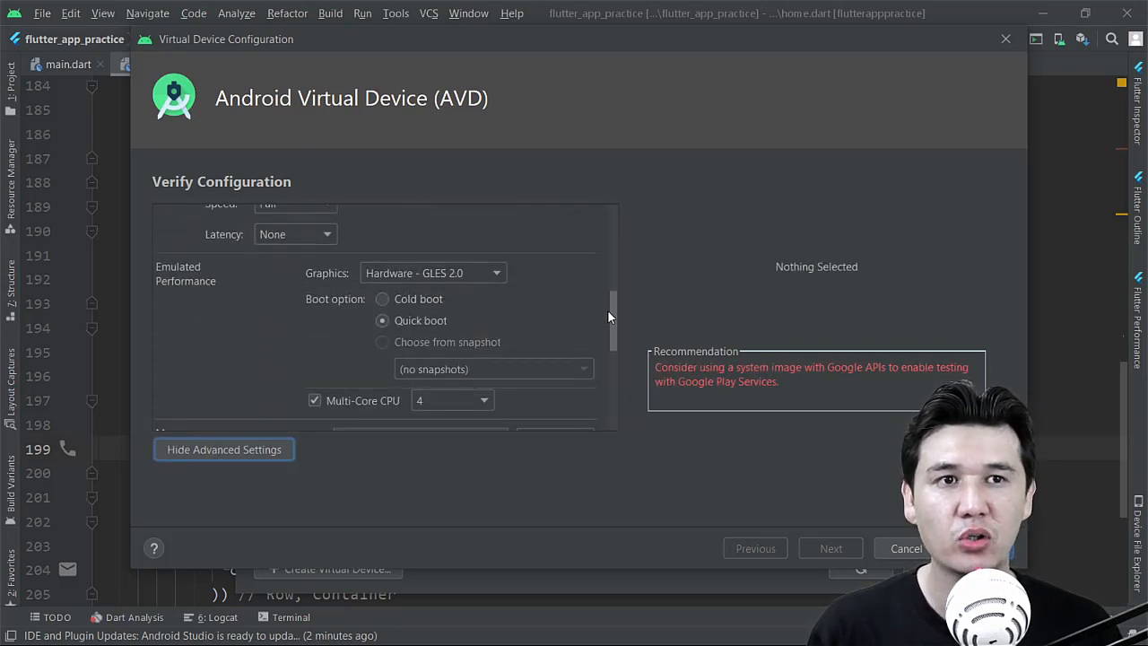
scroll("down", 3)
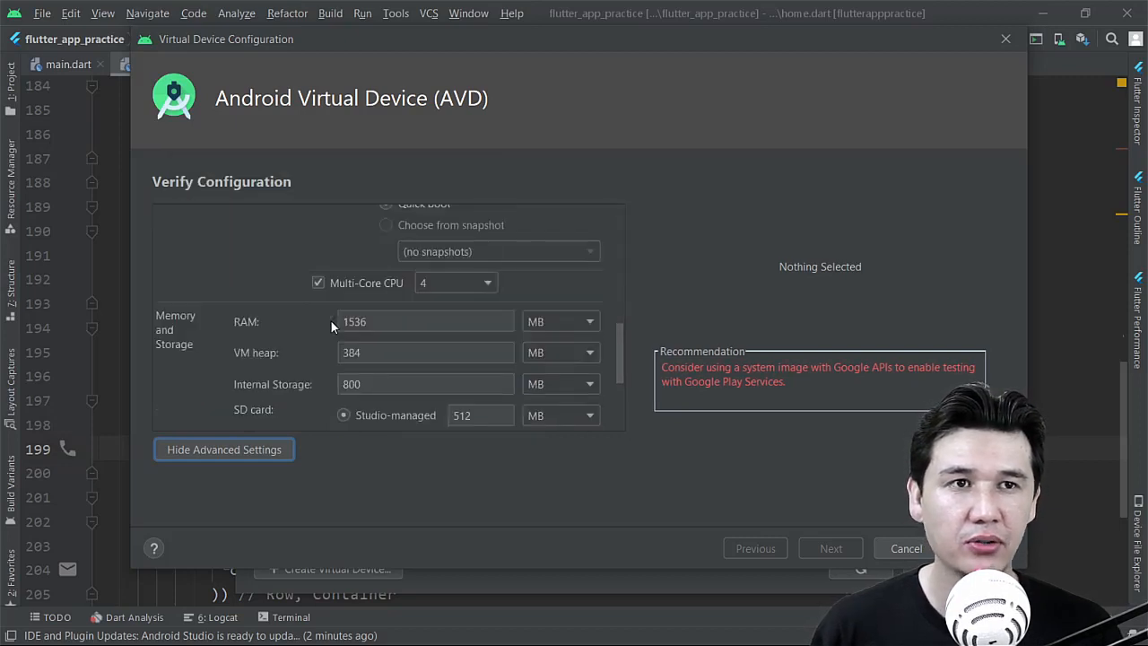
mouse_move(190, 345)
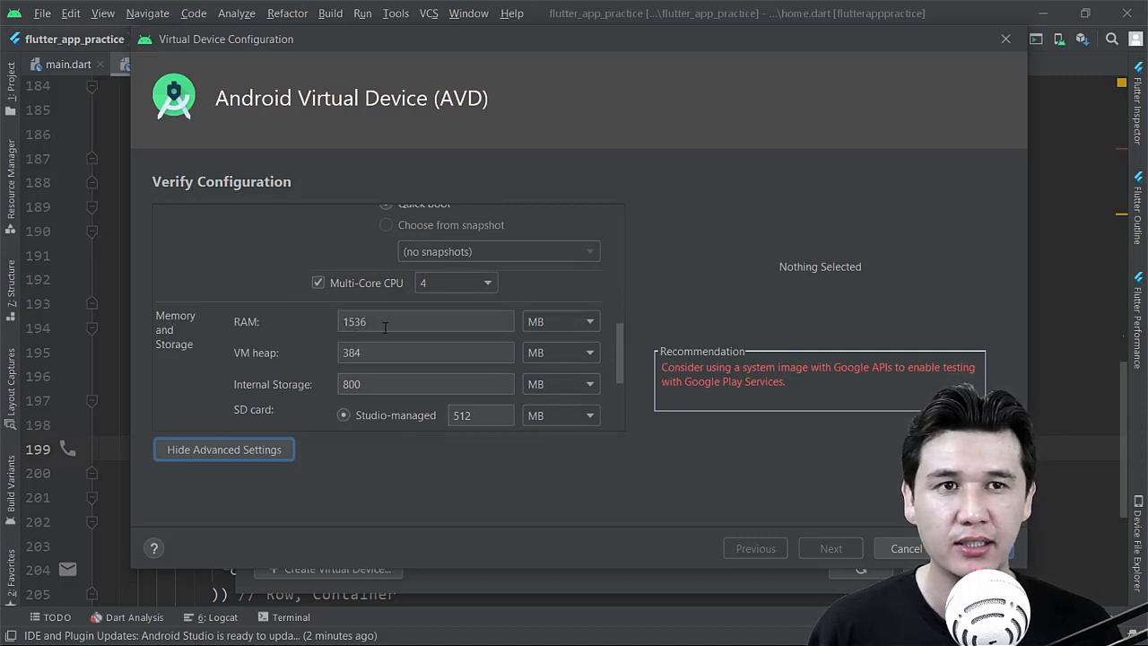
mouse_move(377, 321)
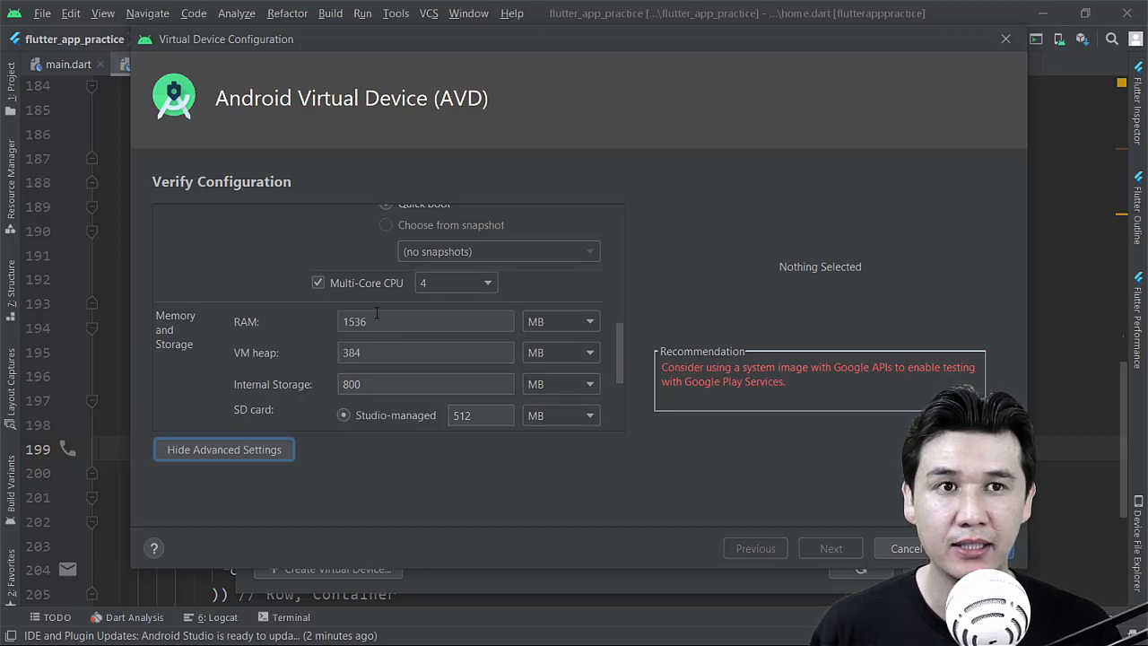
mouse_move(262, 375)
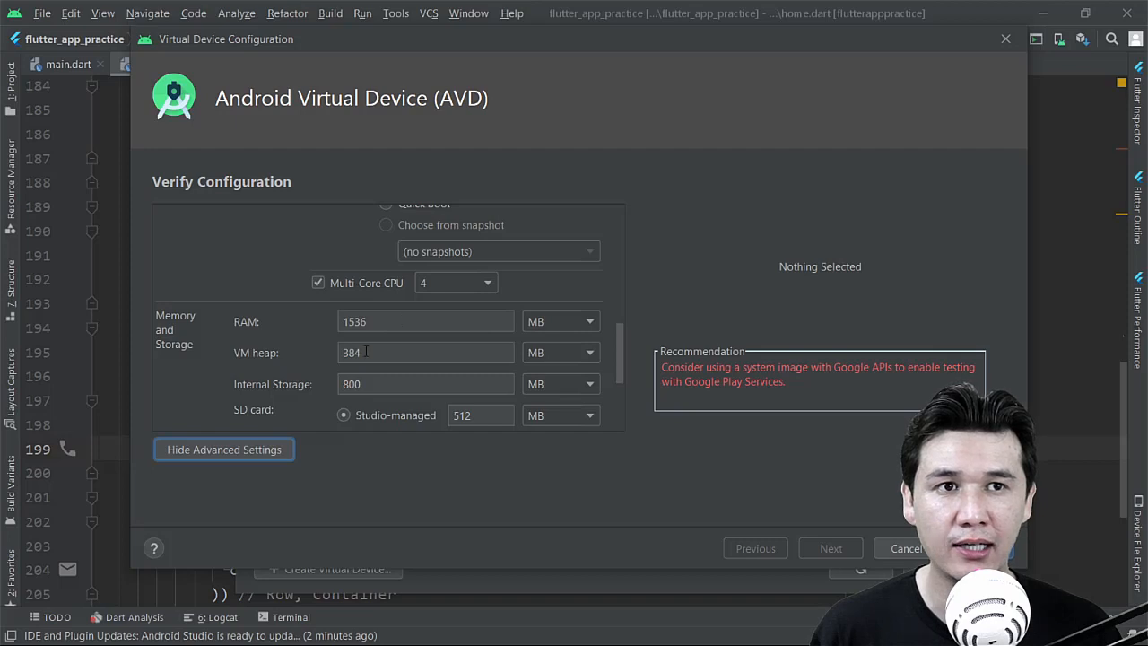
mouse_move(254, 326)
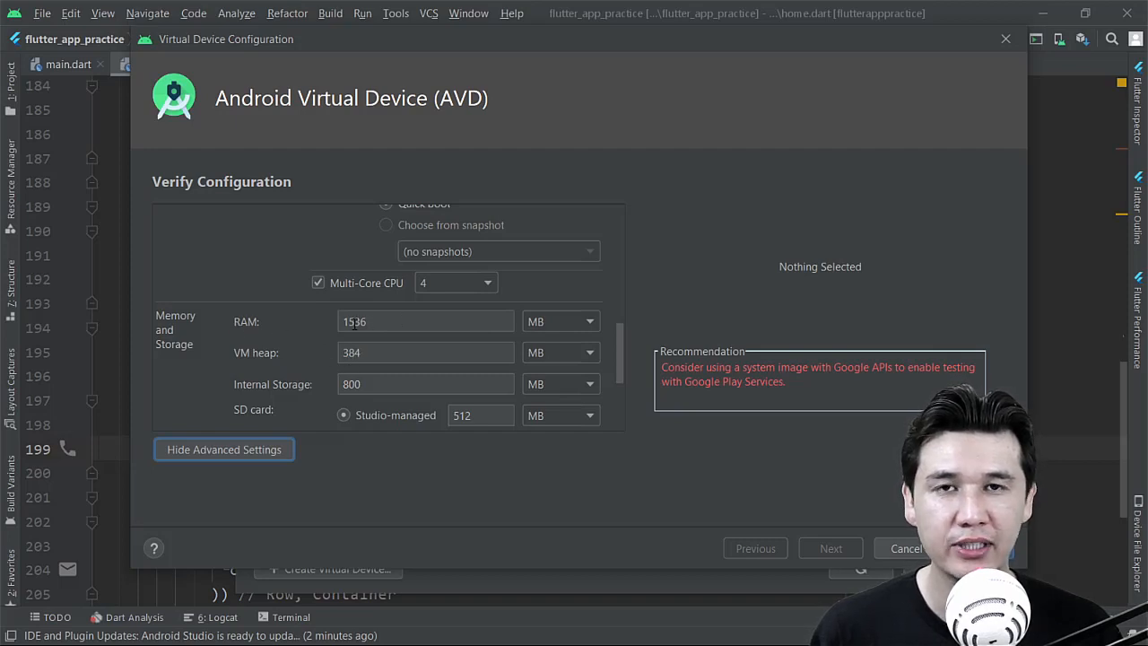
scroll("down", 3)
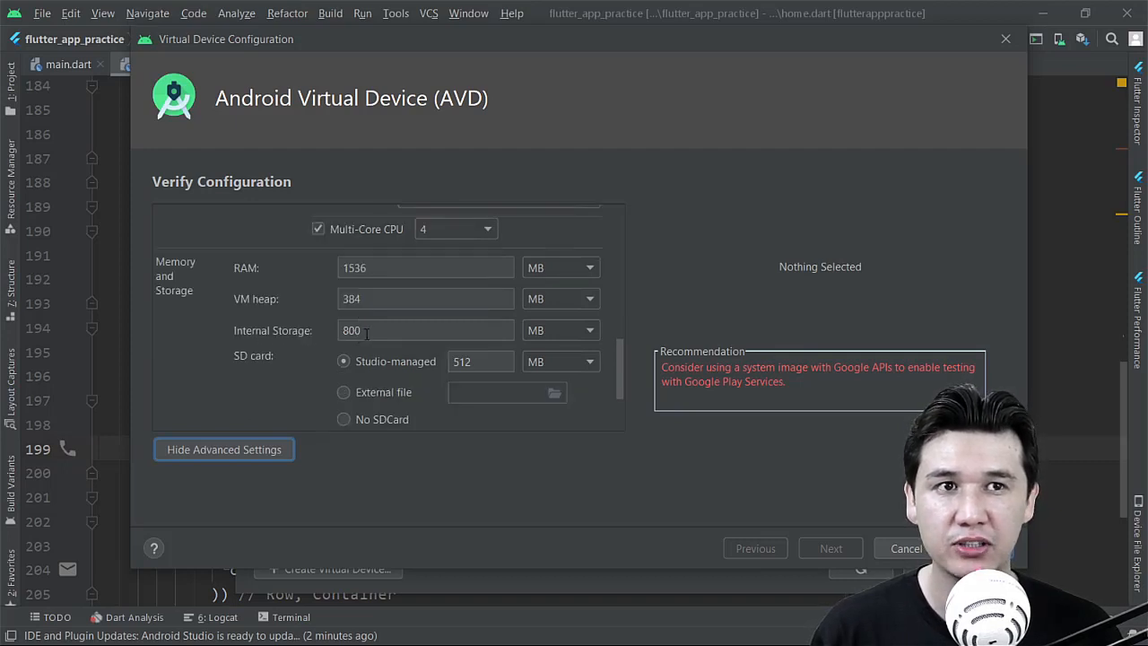
mouse_move(513, 339)
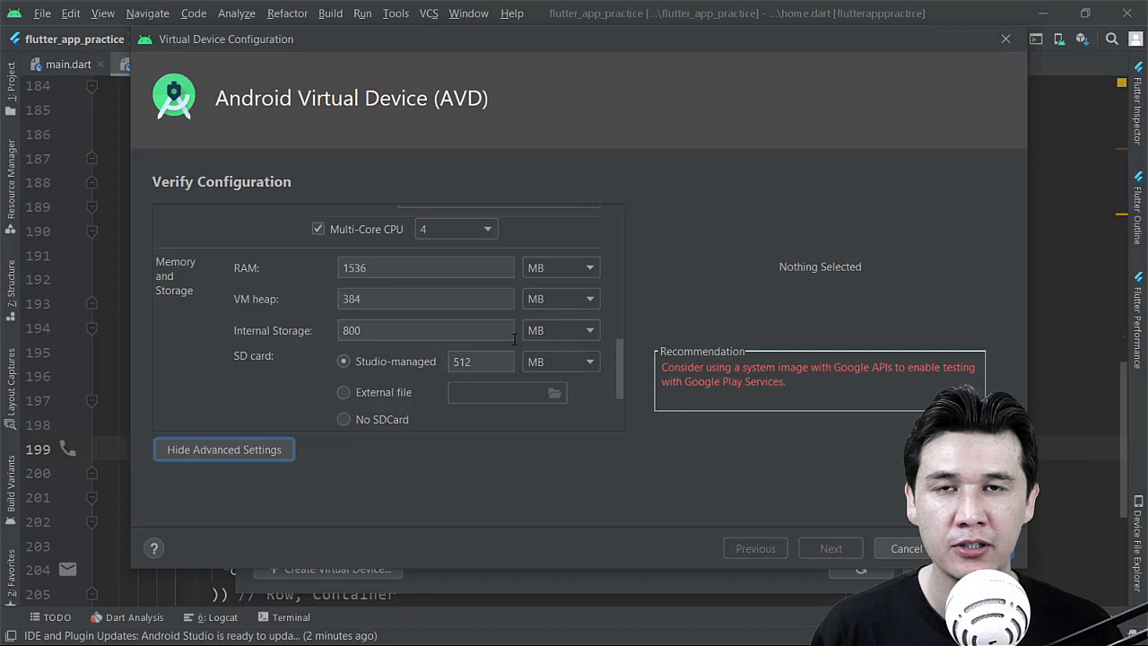
mouse_move(290, 369)
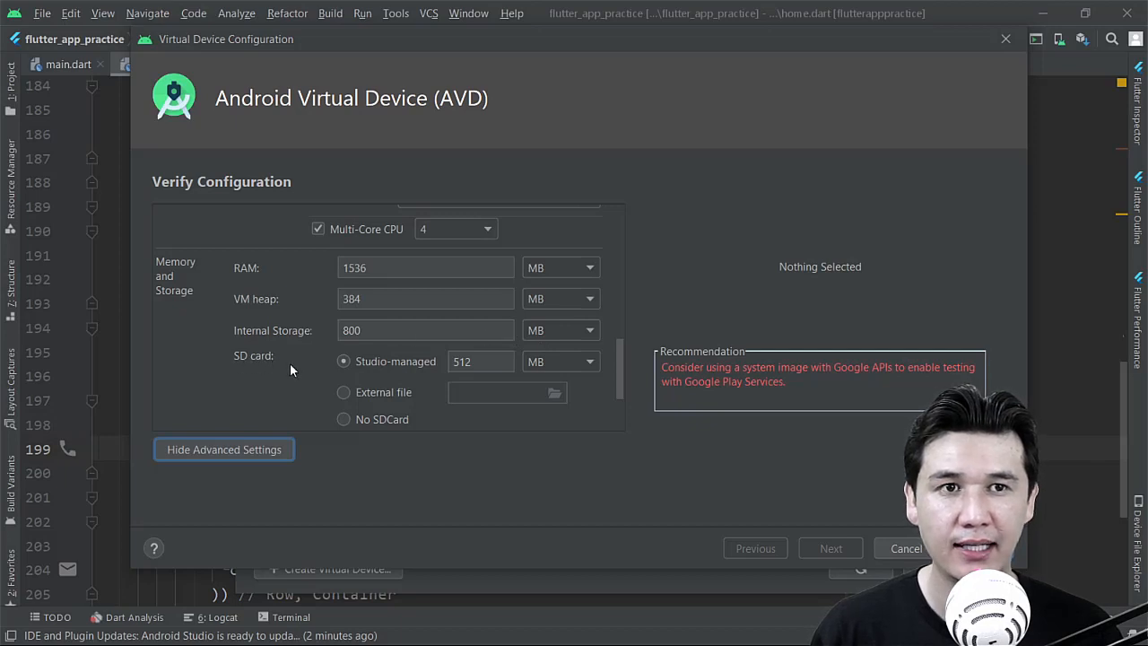
mouse_move(366, 369)
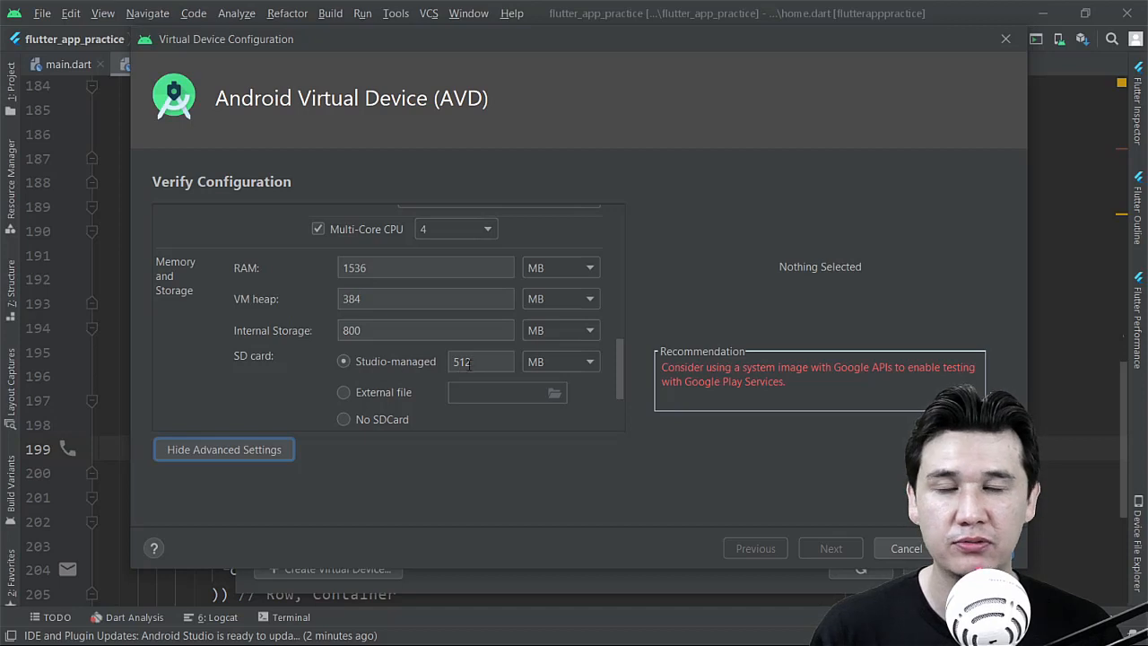
left_click(425, 330)
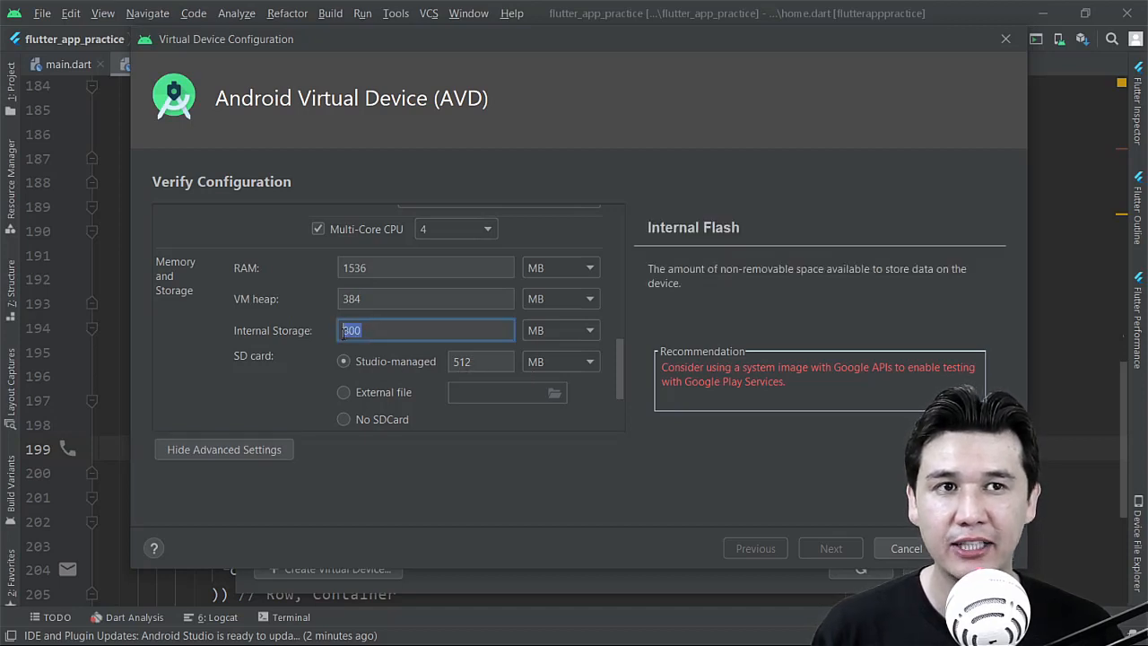
type("800")
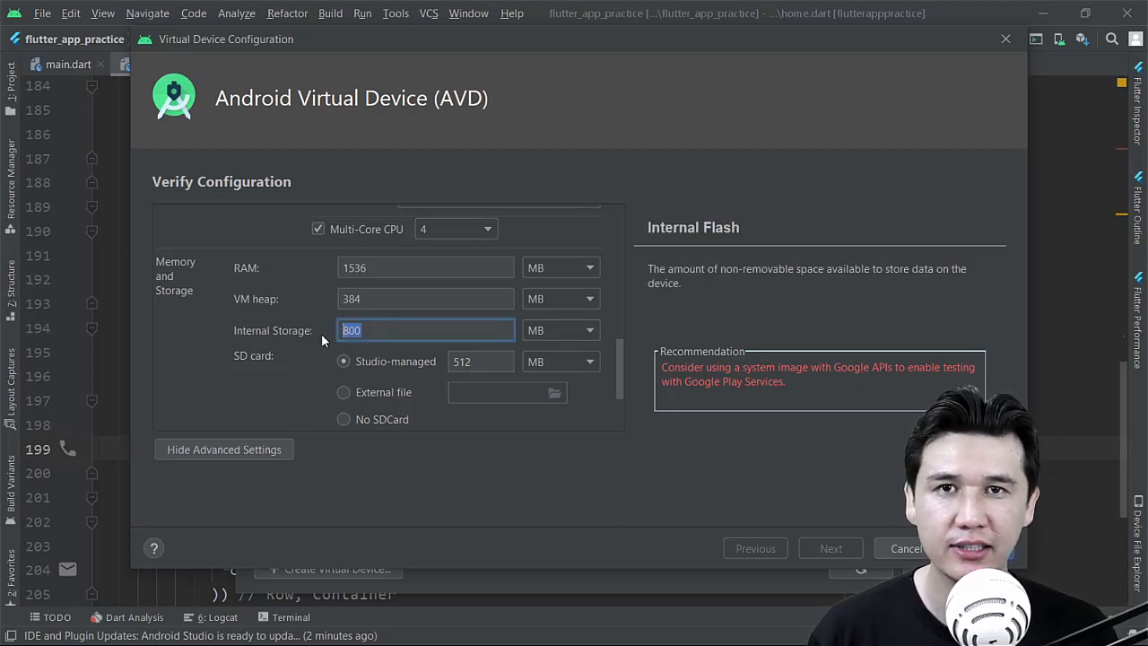
left_click(480, 362)
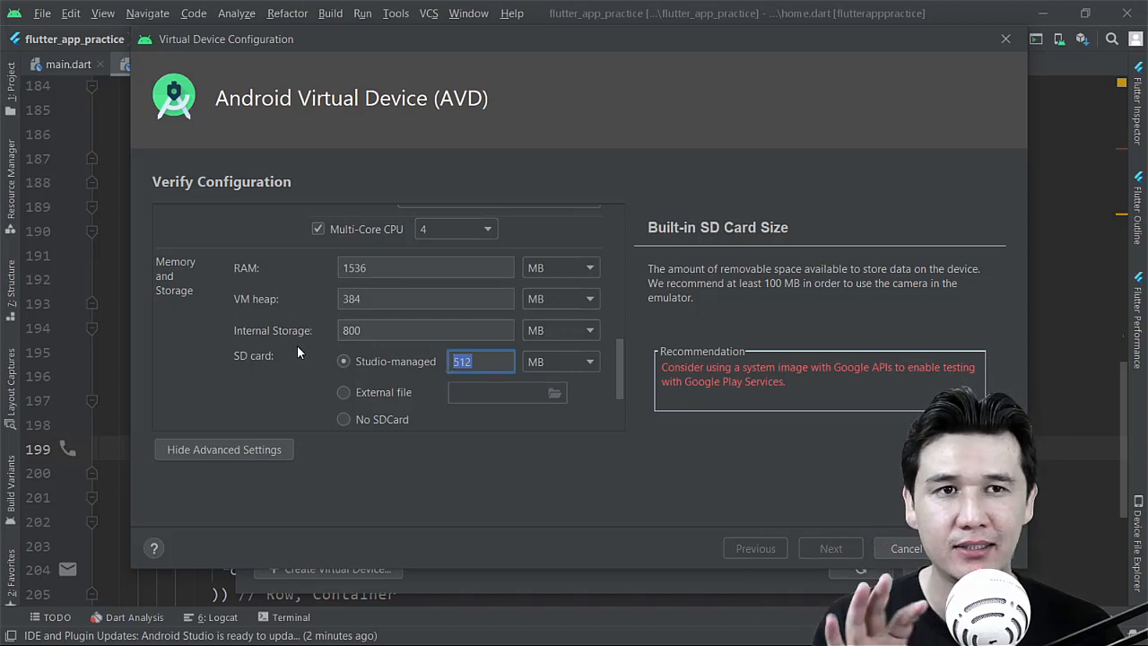
mouse_move(430, 380)
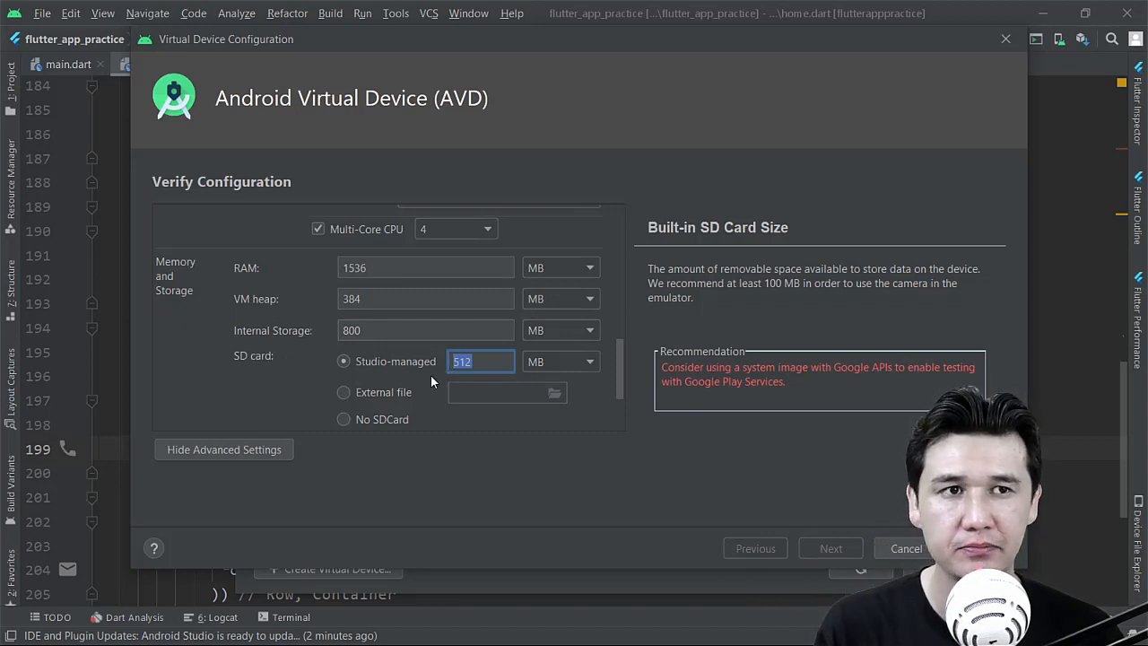